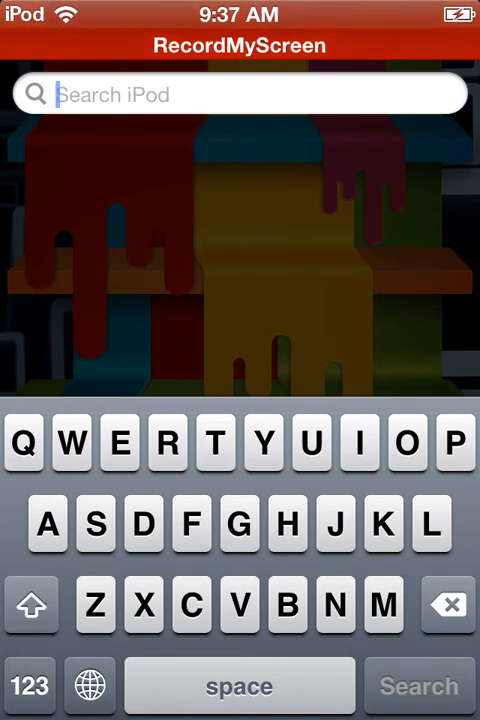
Search the web for 'emu4ios' from Spotlight so Google results appear in Safari.
text(emu4ios)
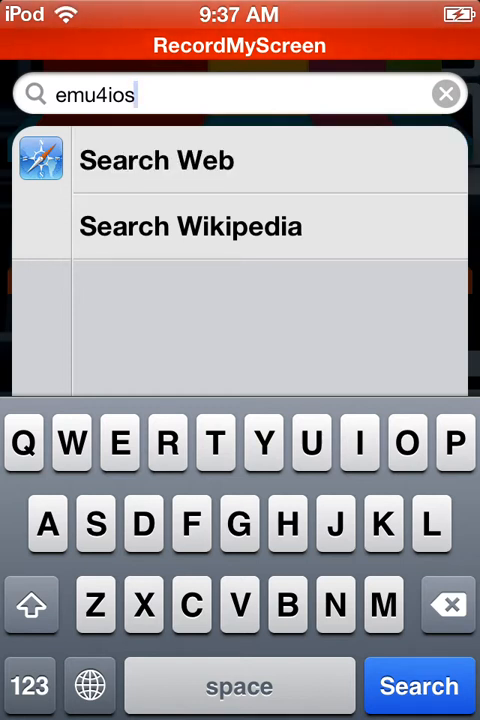
click(156, 160)
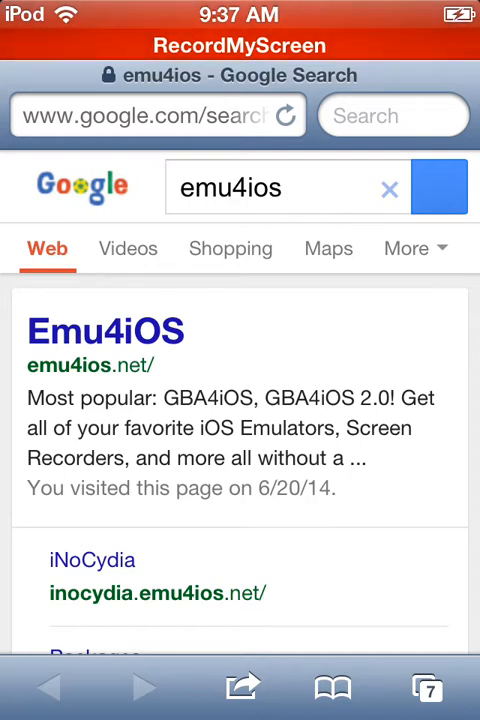
Navigate to emu4ios.net and scroll until the Emu4iOS site with iRec and RetroArch loads.
scroll(down, 3)
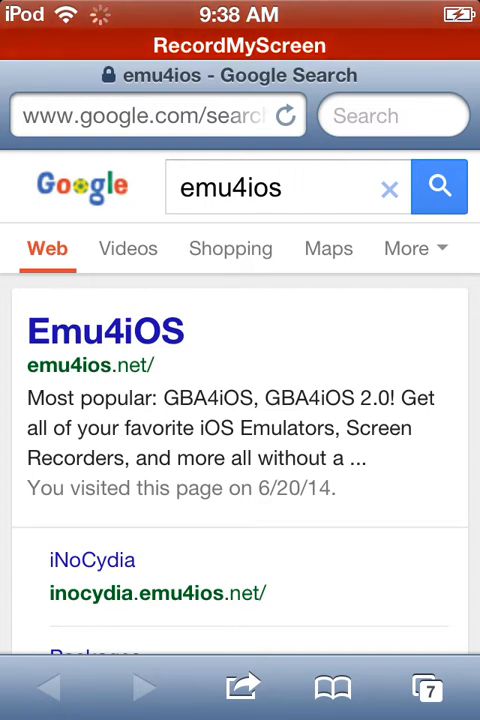
click(150, 114)
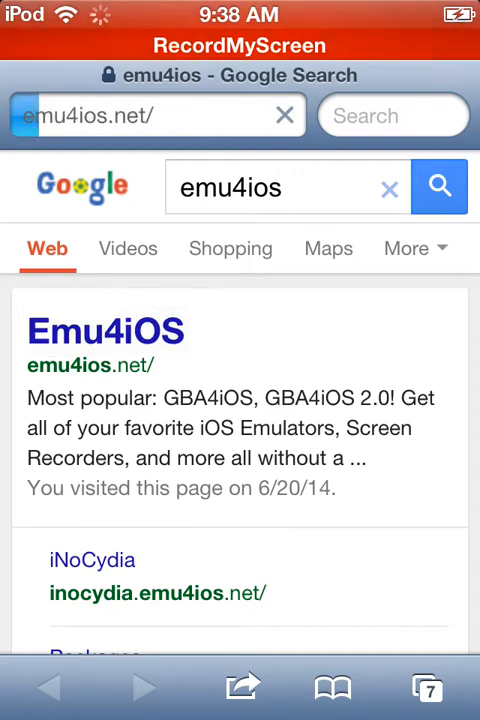
scroll(down, 3)
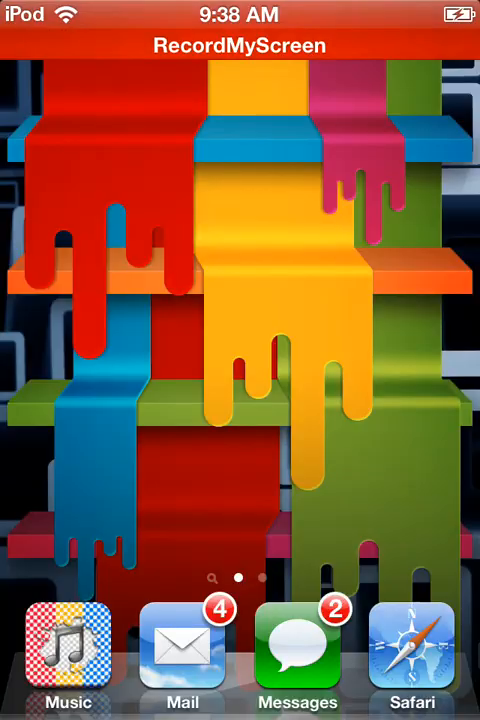
scroll(left, 3)
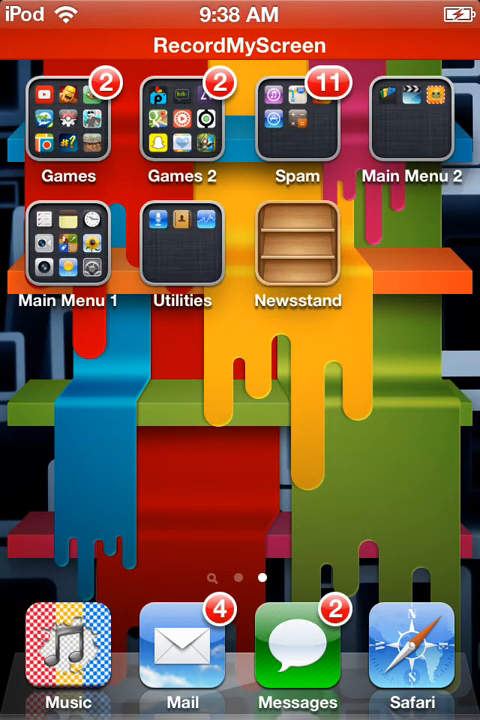
click(412, 644)
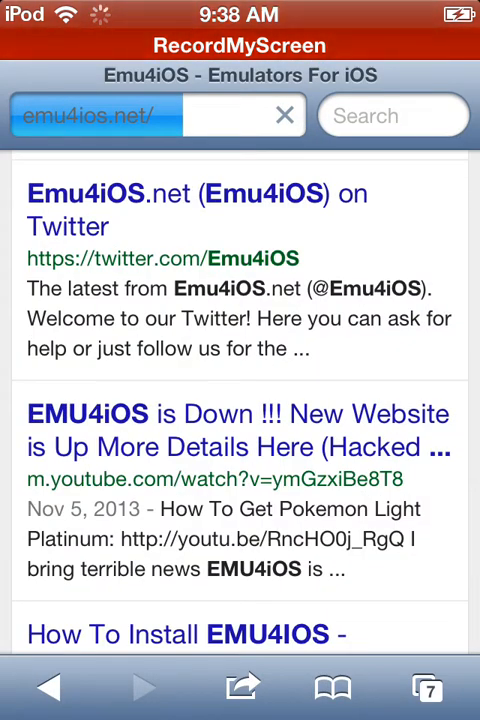
scroll(down, 3)
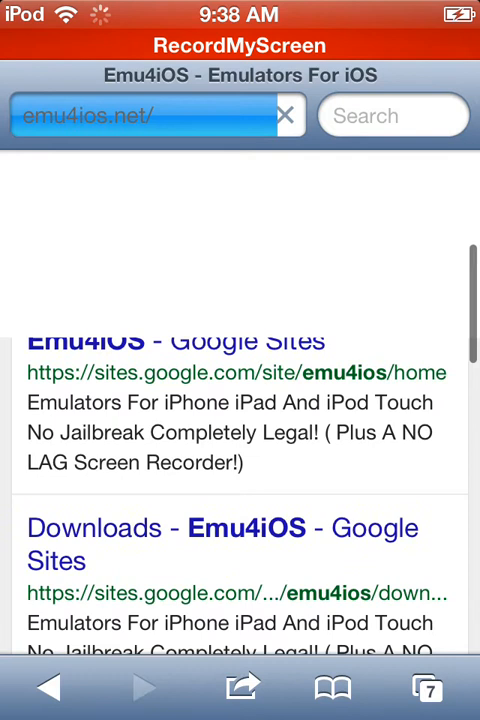
scroll(down, 3)
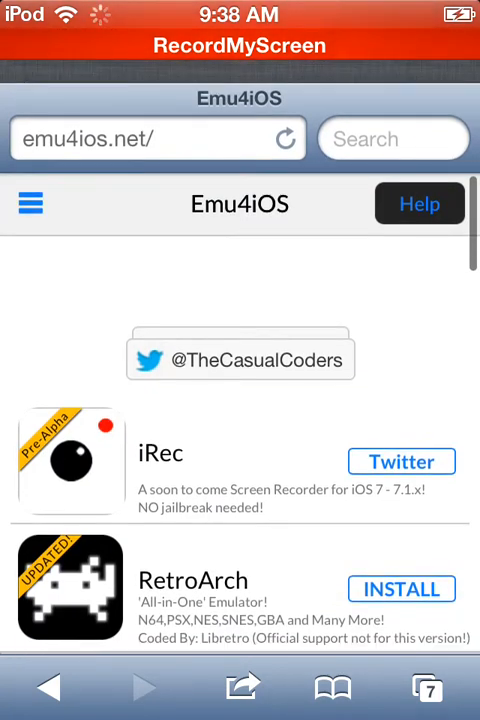
Scroll the Emu4iOS app list down past GBA4iOS and Gearbox.
scroll(down, 3)
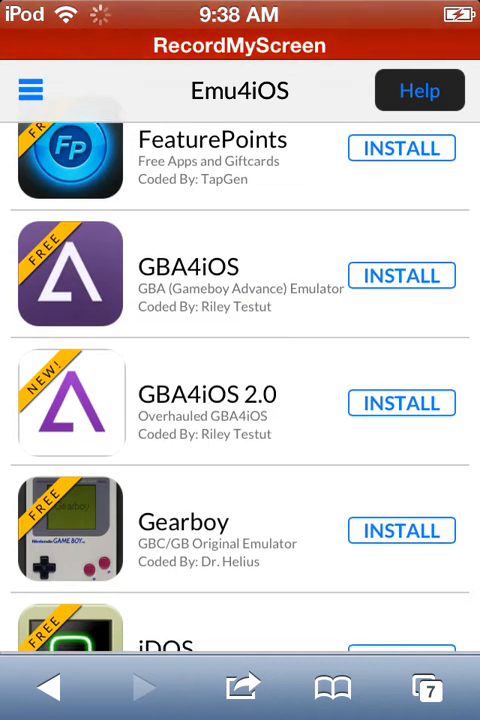
scroll(down, 3)
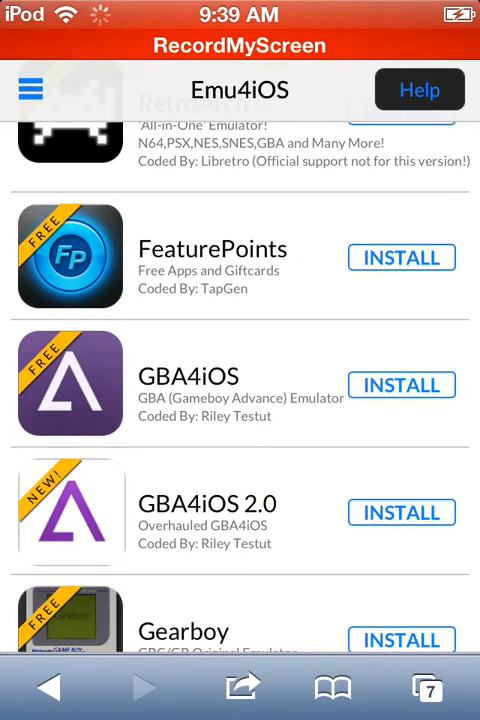
scroll(down, 3)
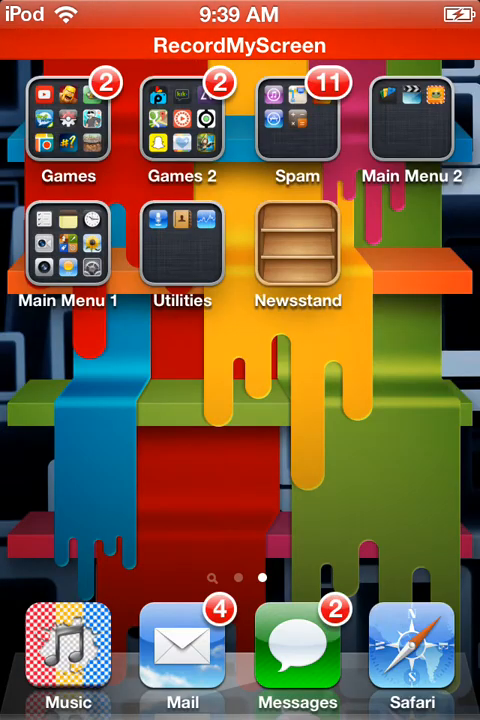
Launch the Settings app from the home screen.
click(182, 120)
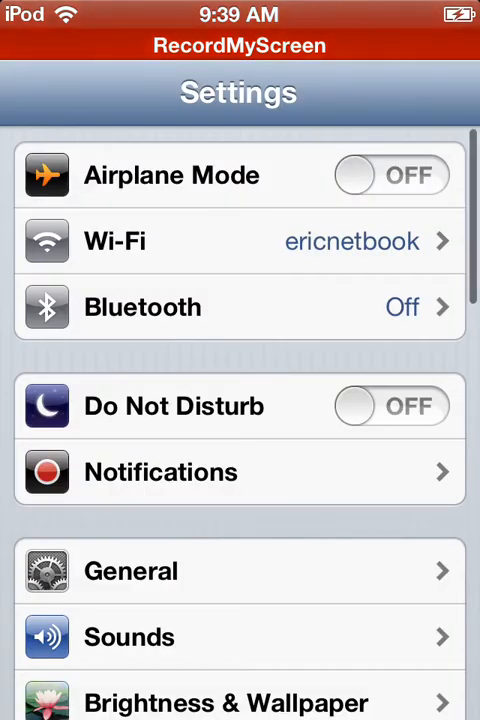
Go to General > Date & Time in Settings with Set Automatically off.
scroll(down, 3)
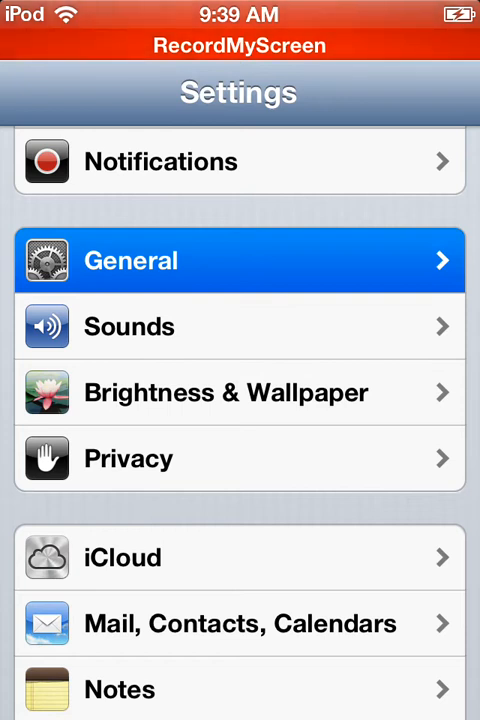
click(130, 260)
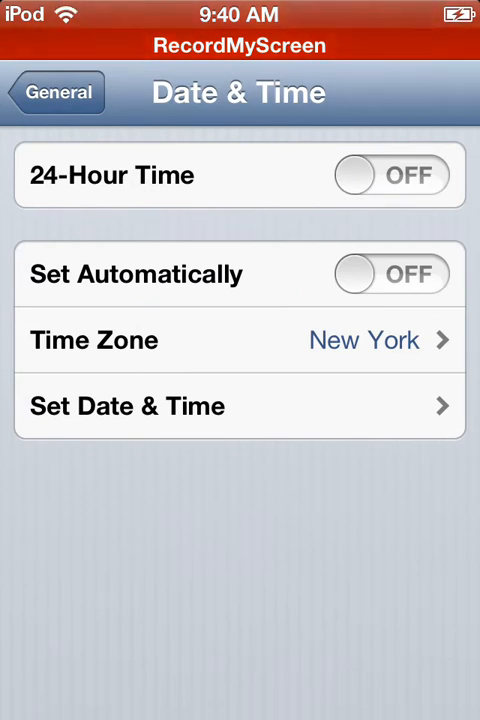
click(128, 406)
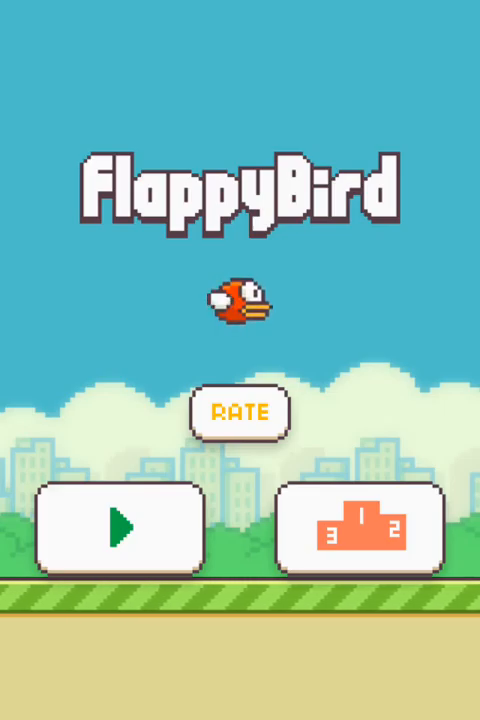
Play a Flappy Bird round to a score of 17, then begin another round after Game Over.
click(120, 528)
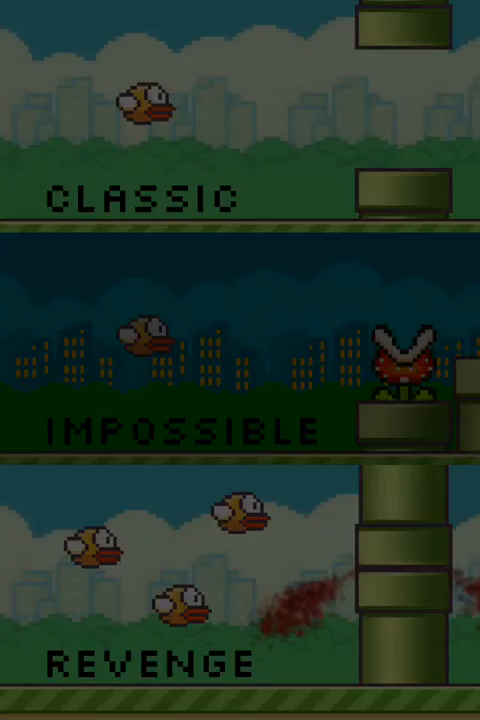
click(140, 196)
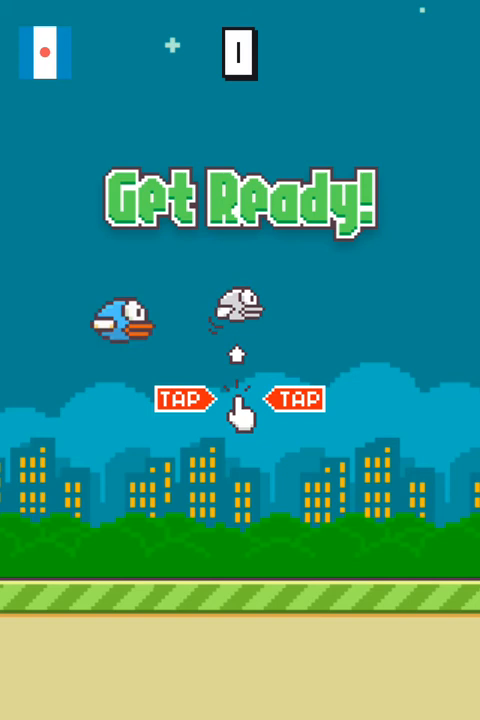
click(240, 410)
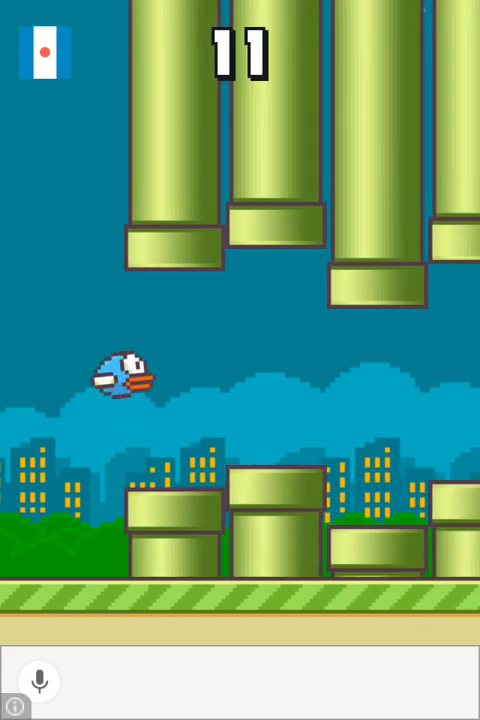
click(40, 680)
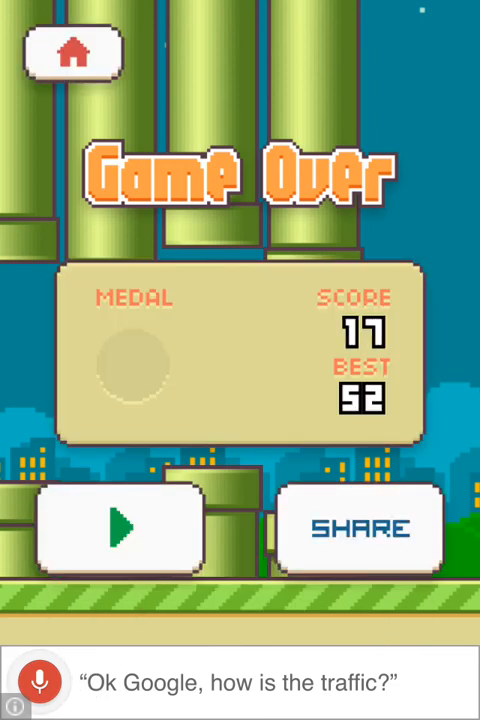
click(122, 528)
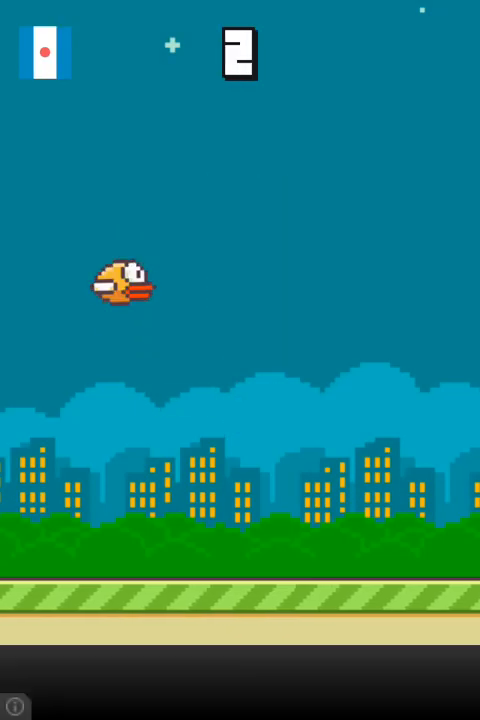